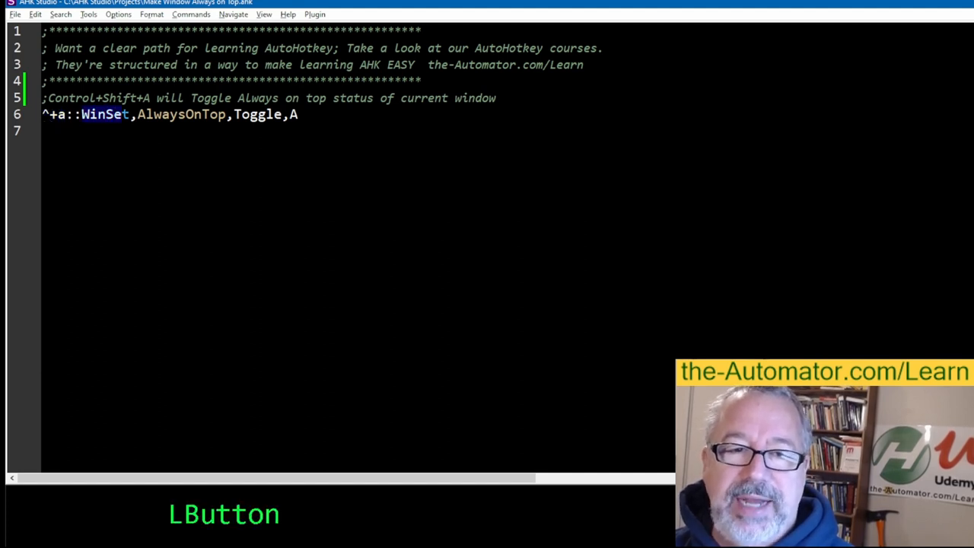
Highlight WinSet and AlwaysOnTop, then show the context menu for Make Window Always on Top.ahk
double_click(181, 114)
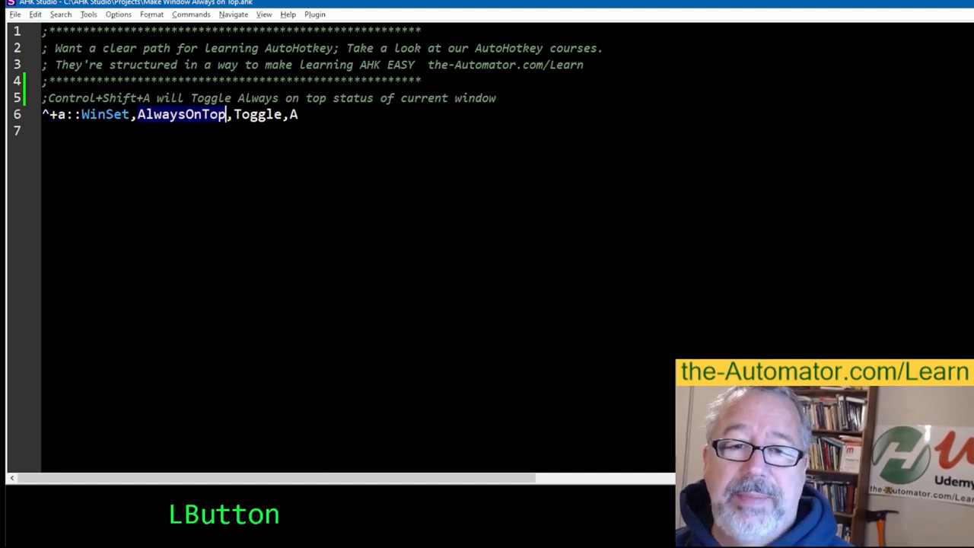
double_click(258, 115)
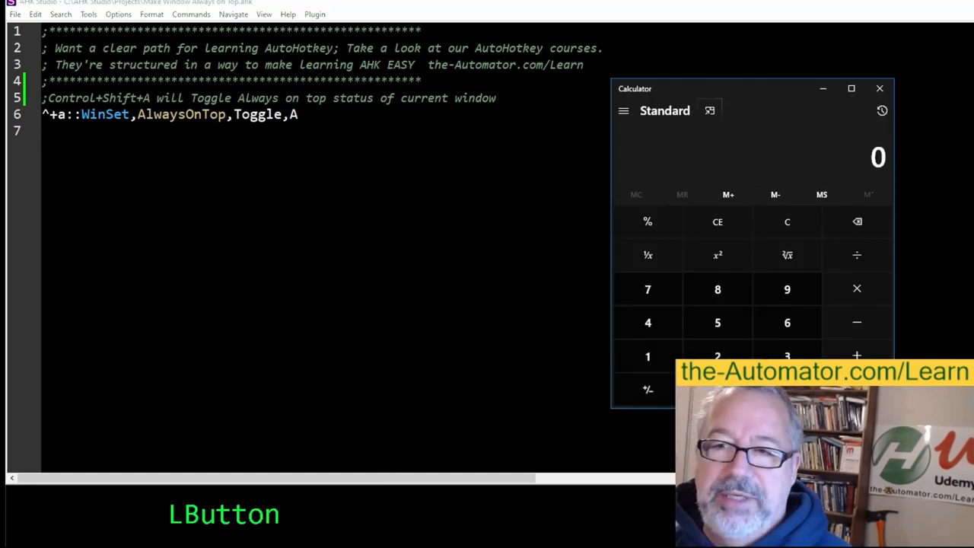
left_click_drag(754, 88, 814, 83)
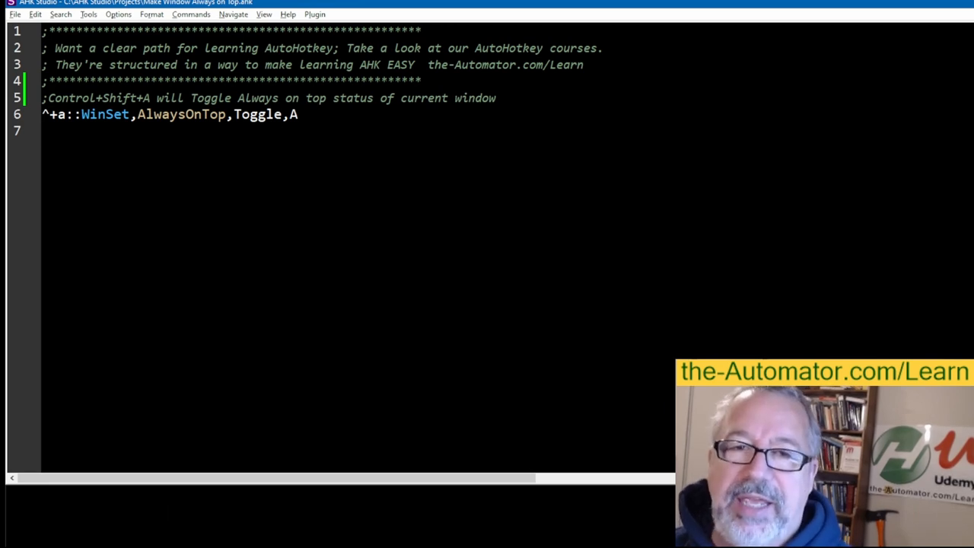
left_click_drag(46, 98, 312, 115)
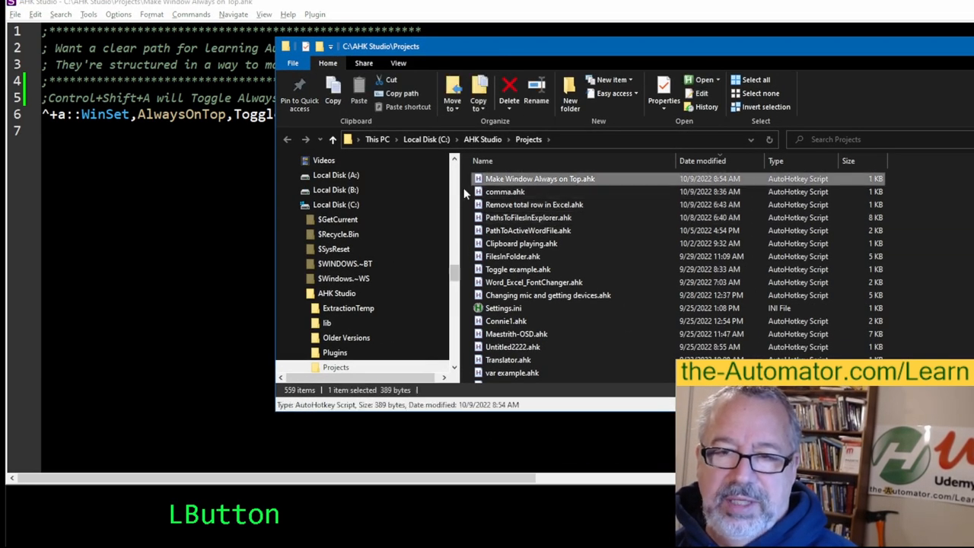
right_click(540, 178)
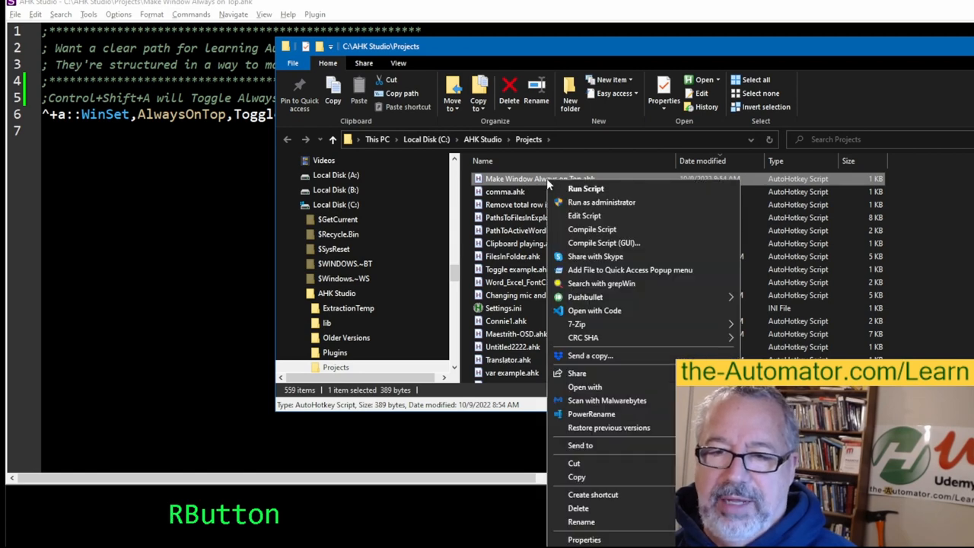